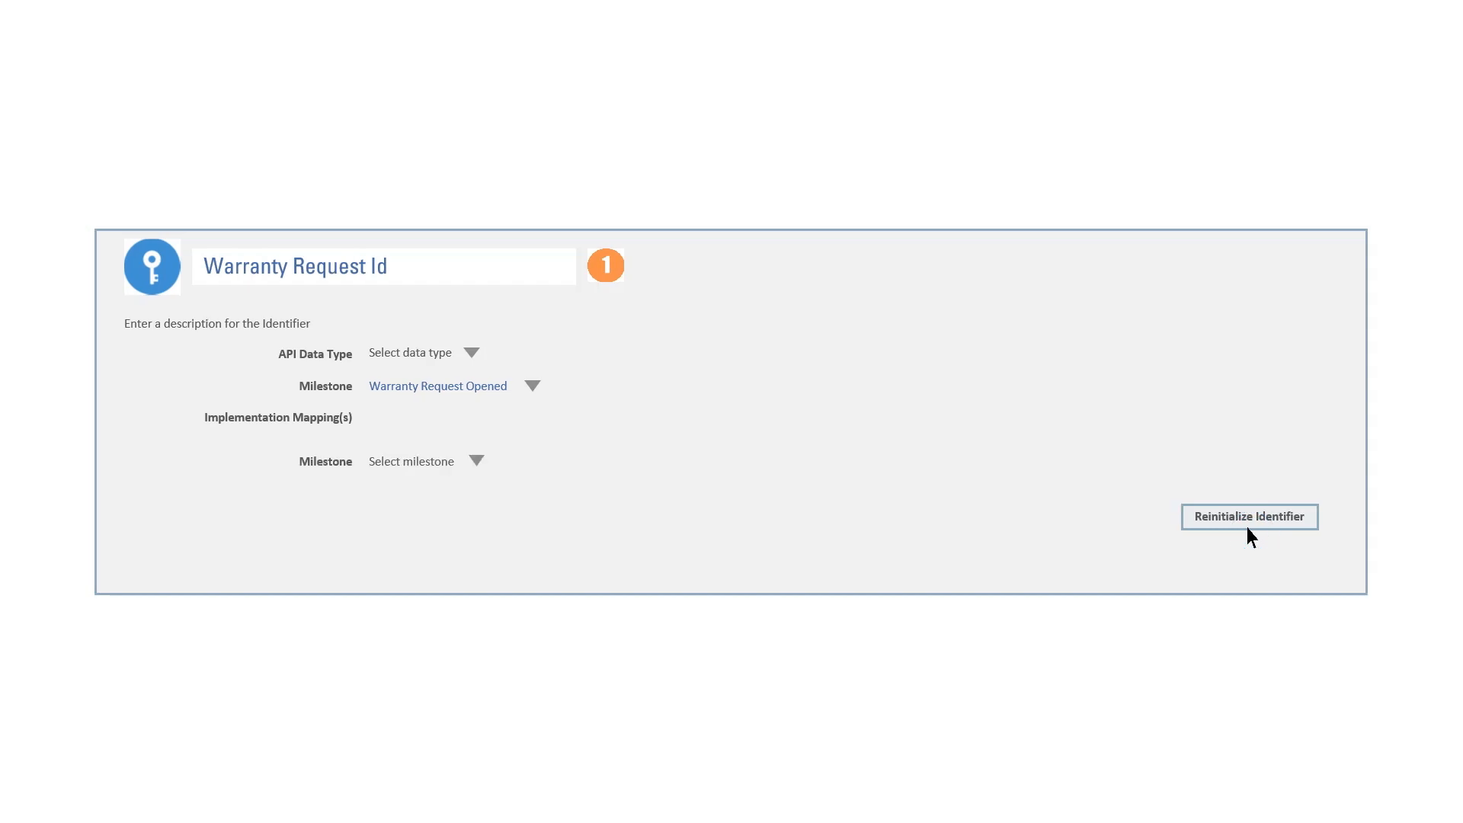
- Map Warranty Request Id to Service Request Created and Update Work Order, then view unique instance identifiers
click(475, 461)
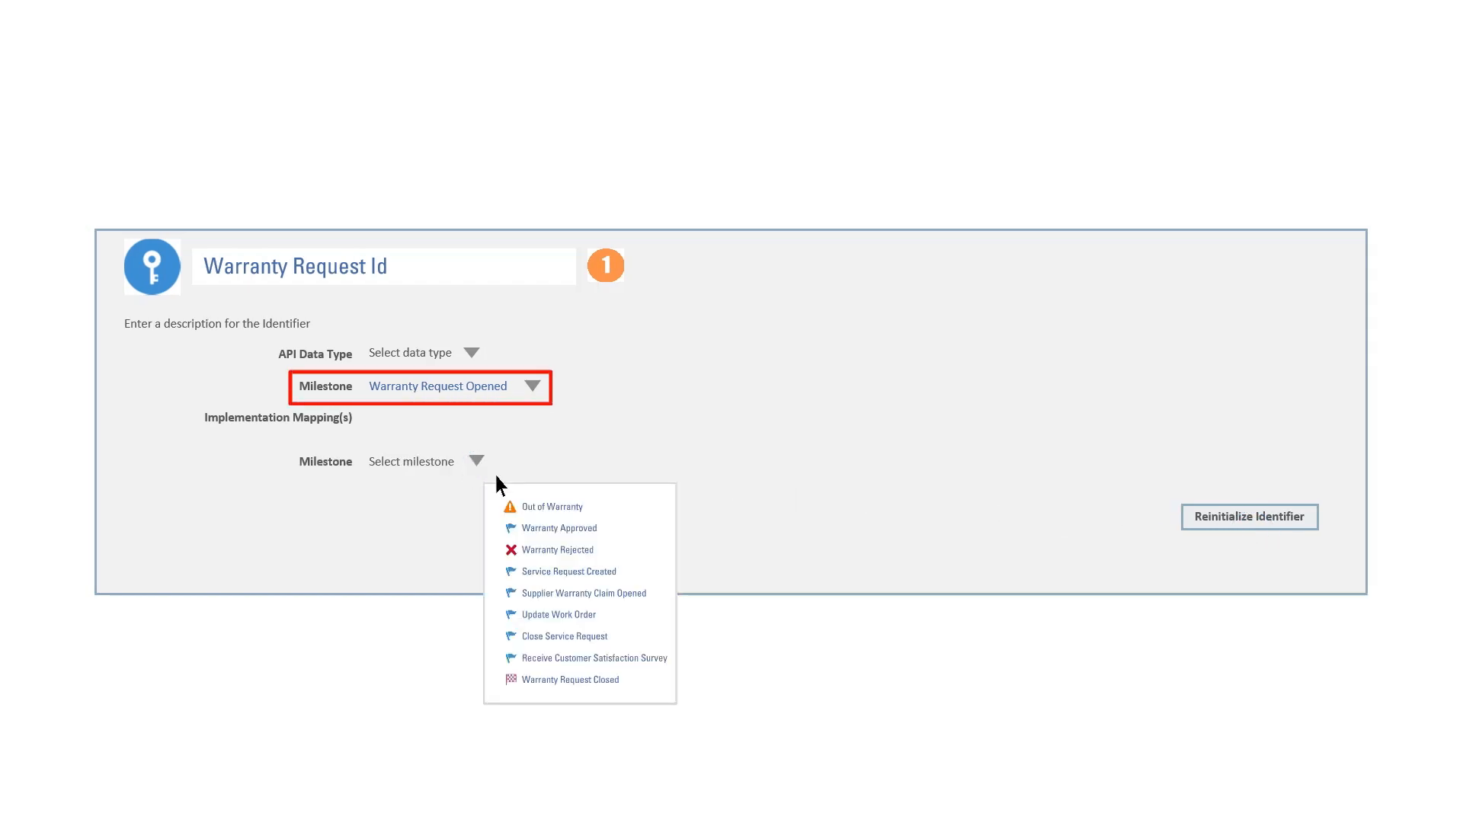
click(569, 571)
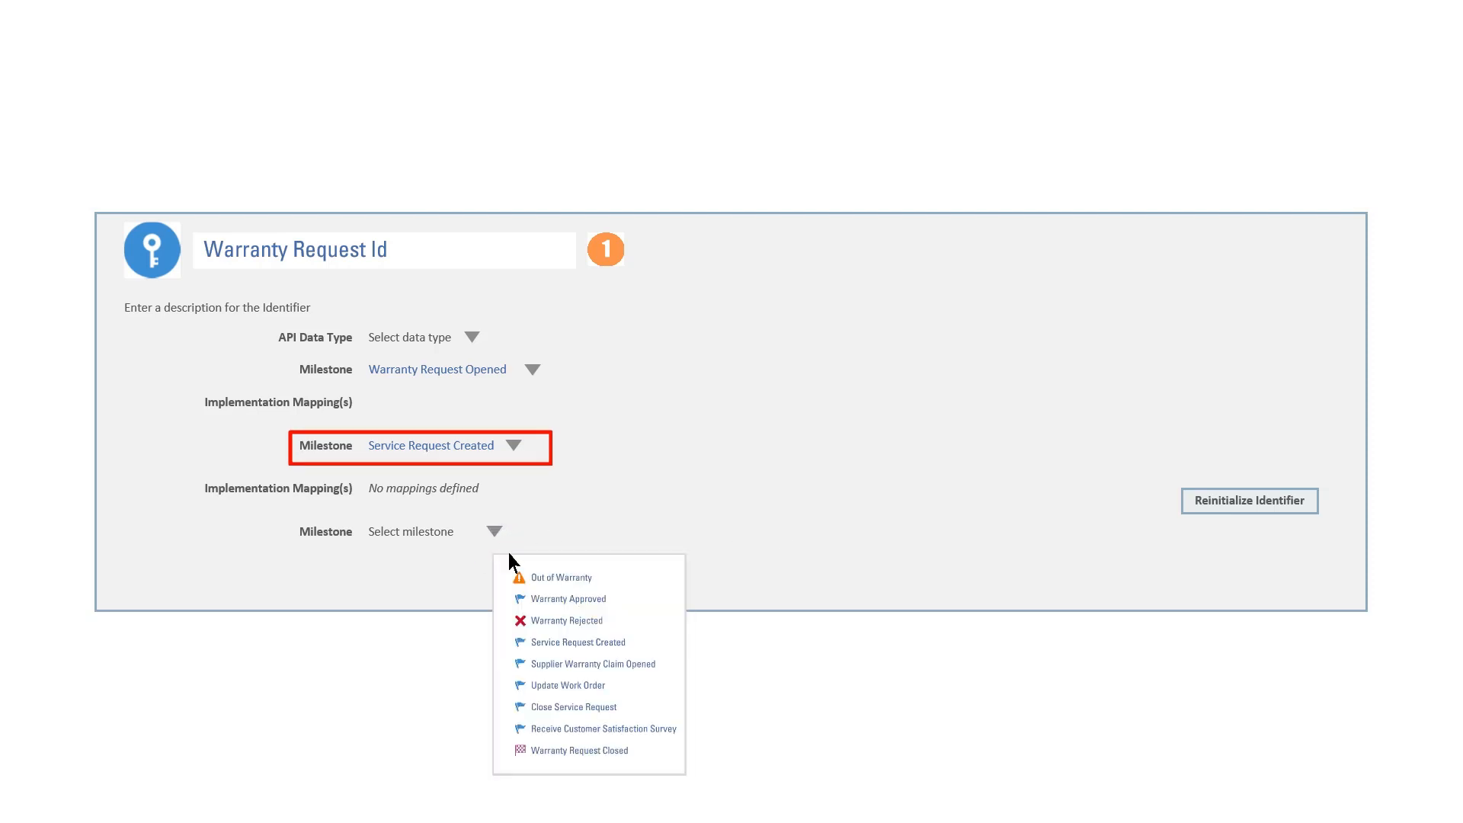
click(567, 684)
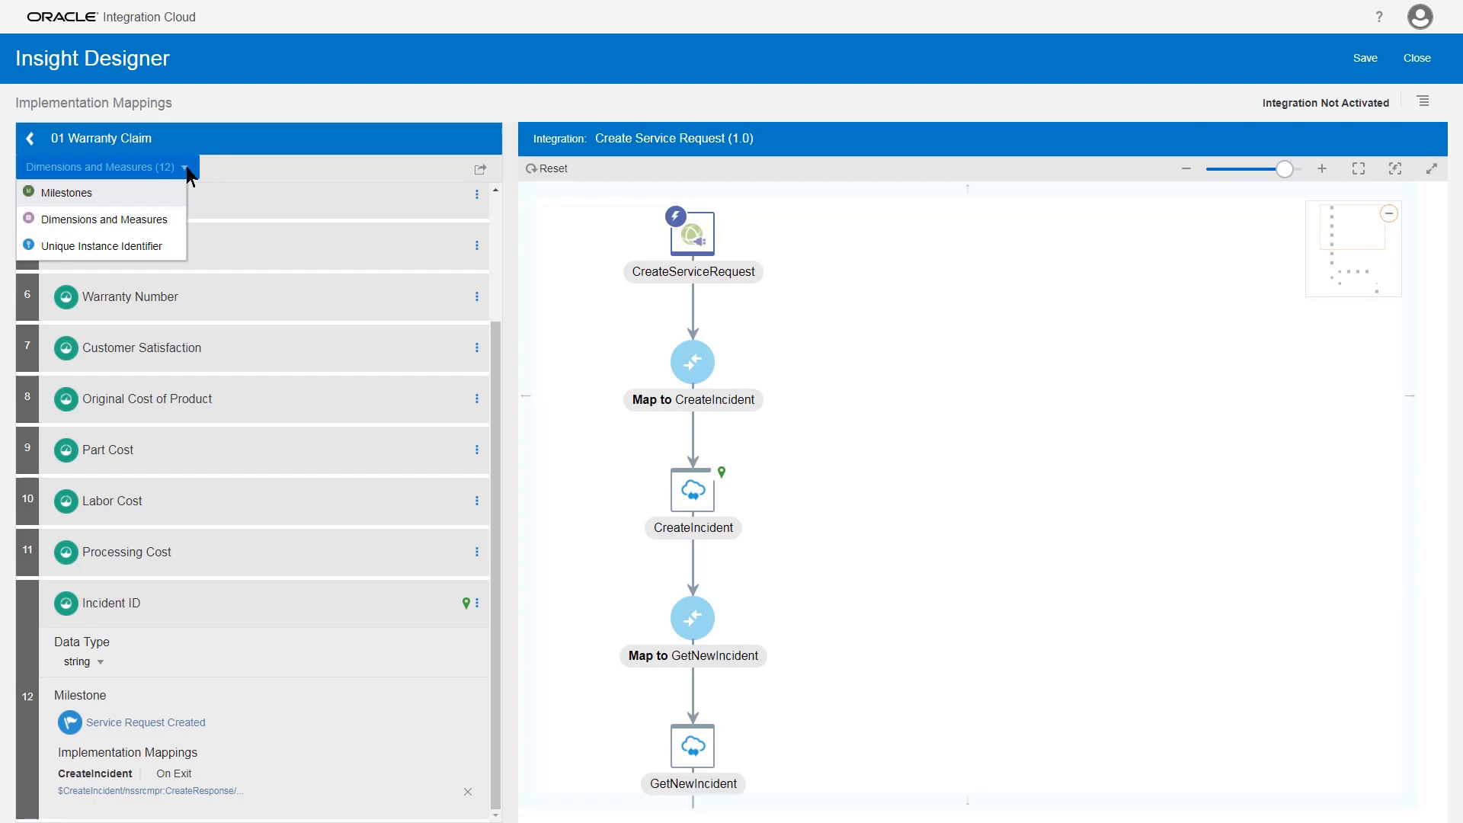
click(105, 247)
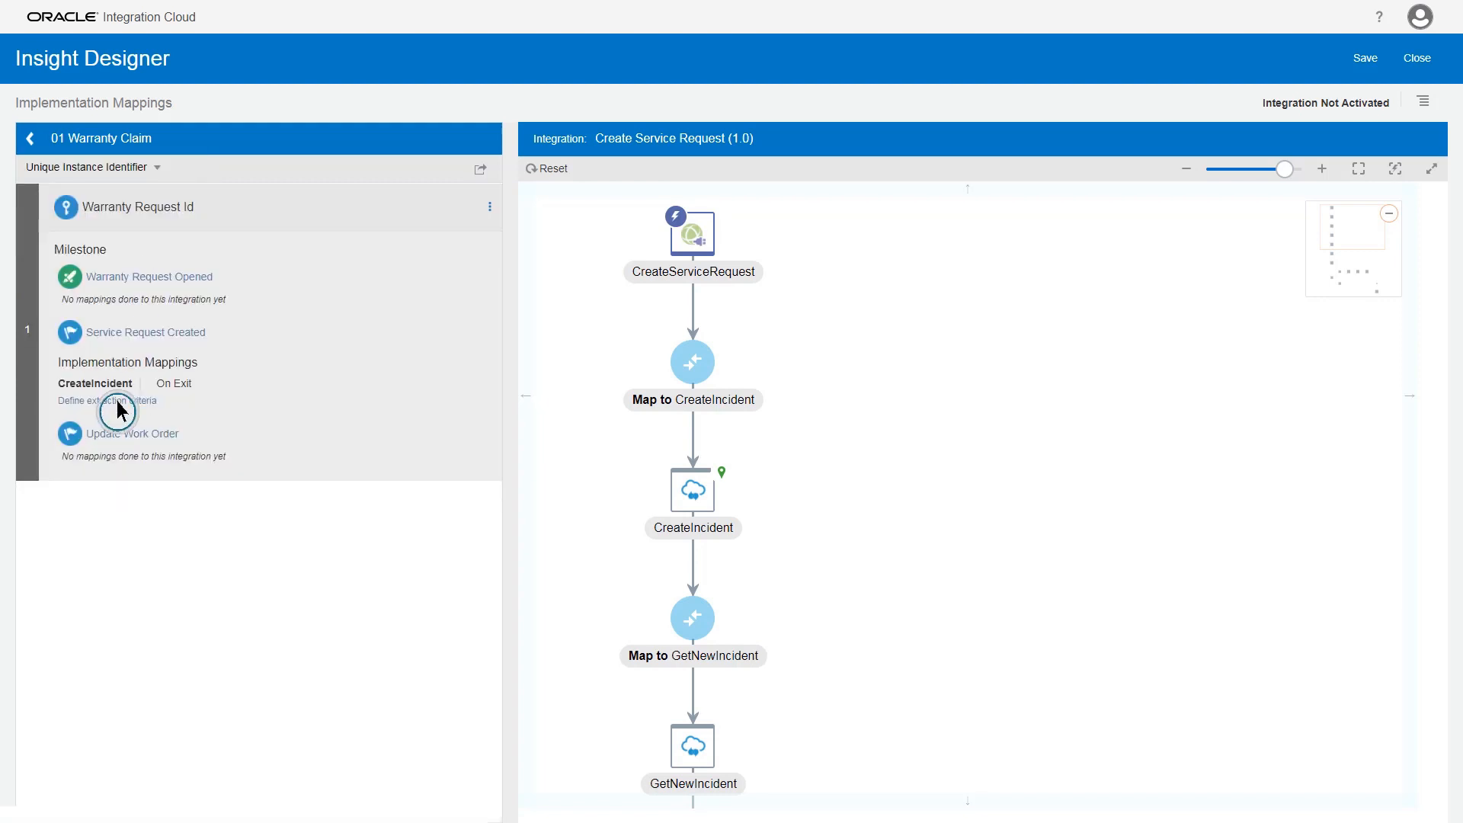
- Set the CreateIncident extraction expression for Warranty Request Id to the validated ServiceRequest ReferenceID
click(105, 401)
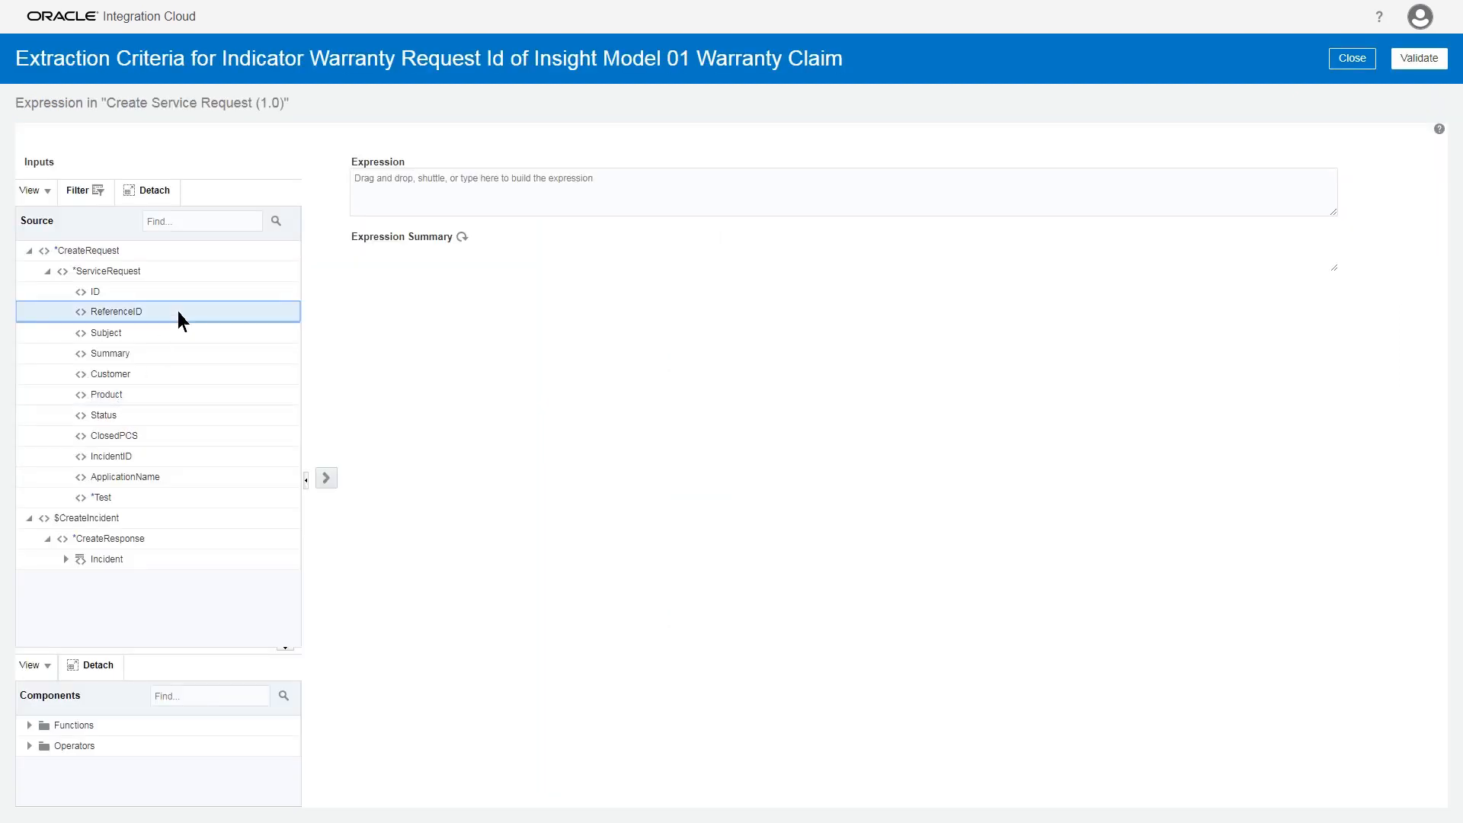
drag(111, 311, 772, 179)
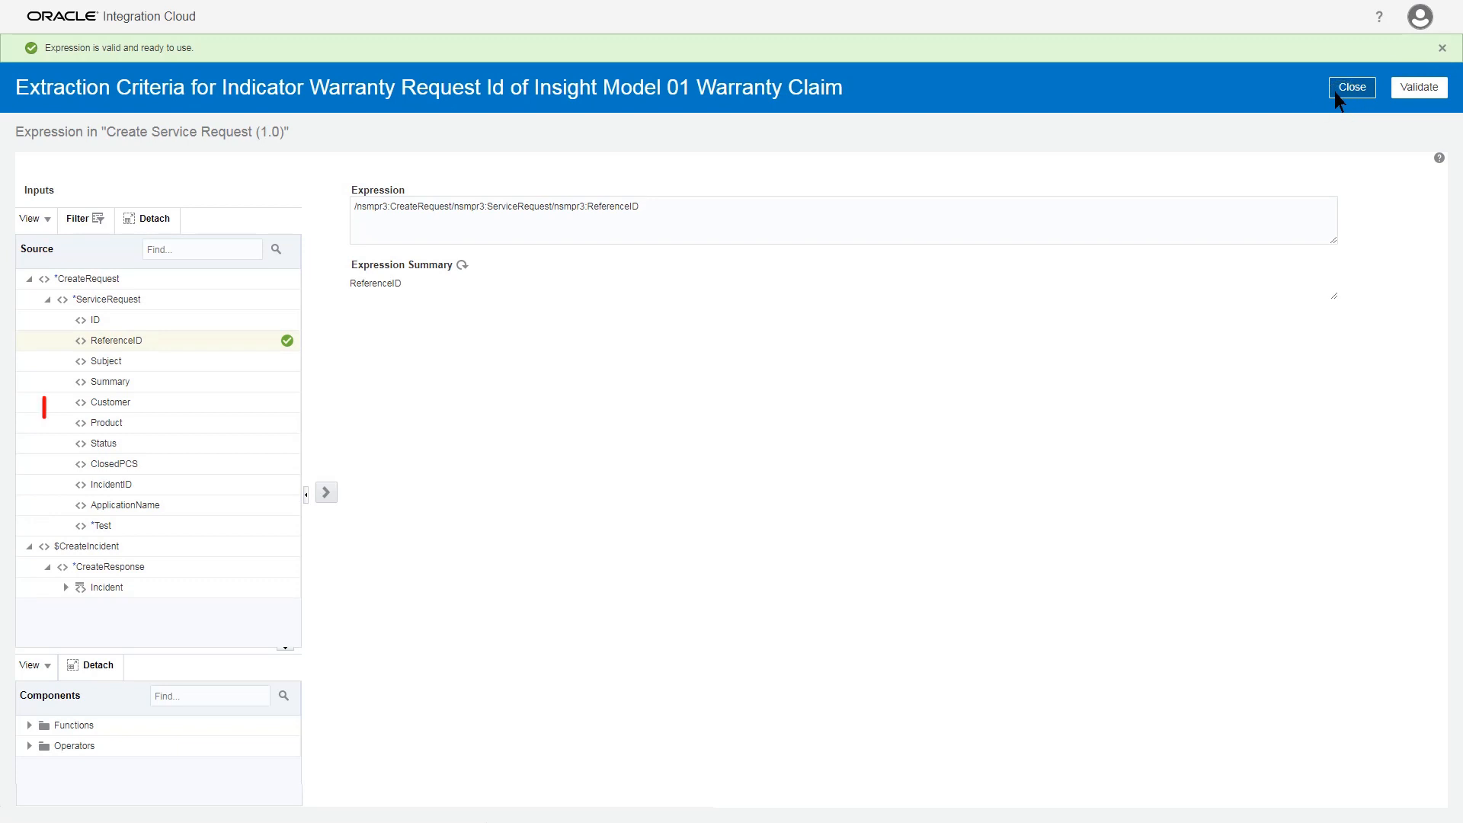
click(1350, 87)
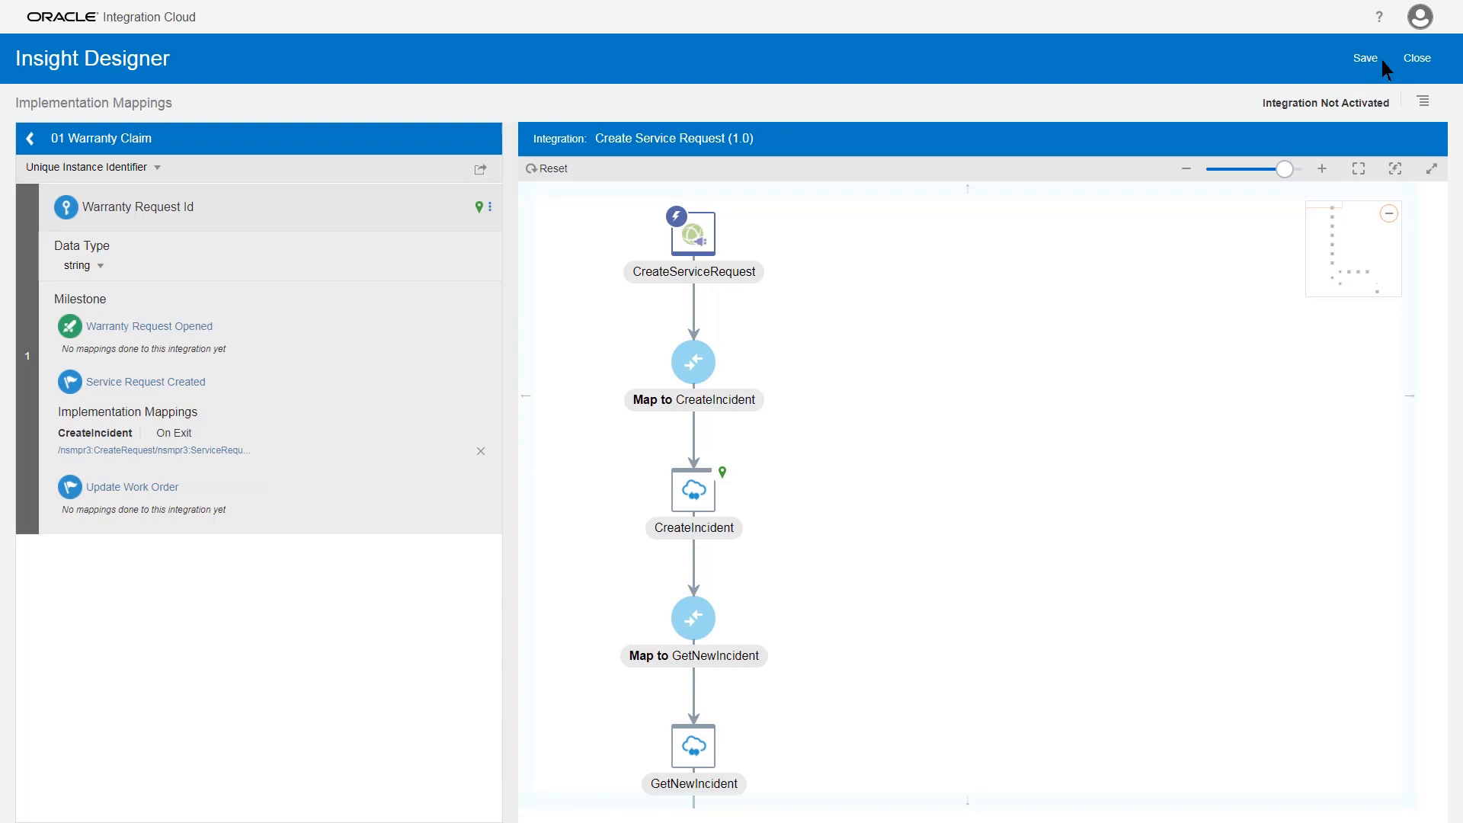
- Save the Insight model and return to the 01 Warranty Claim overview
click(1363, 58)
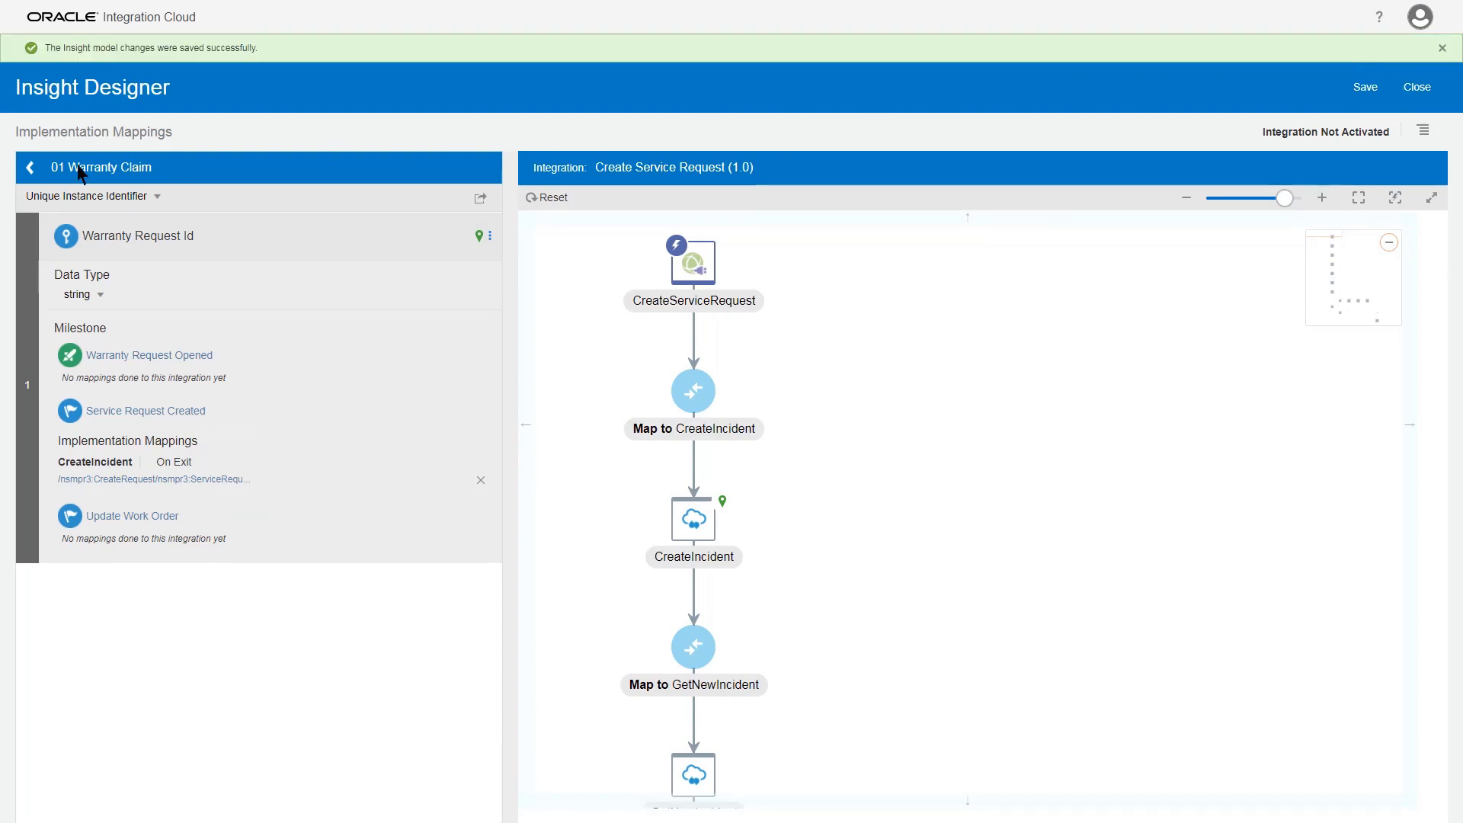
click(29, 167)
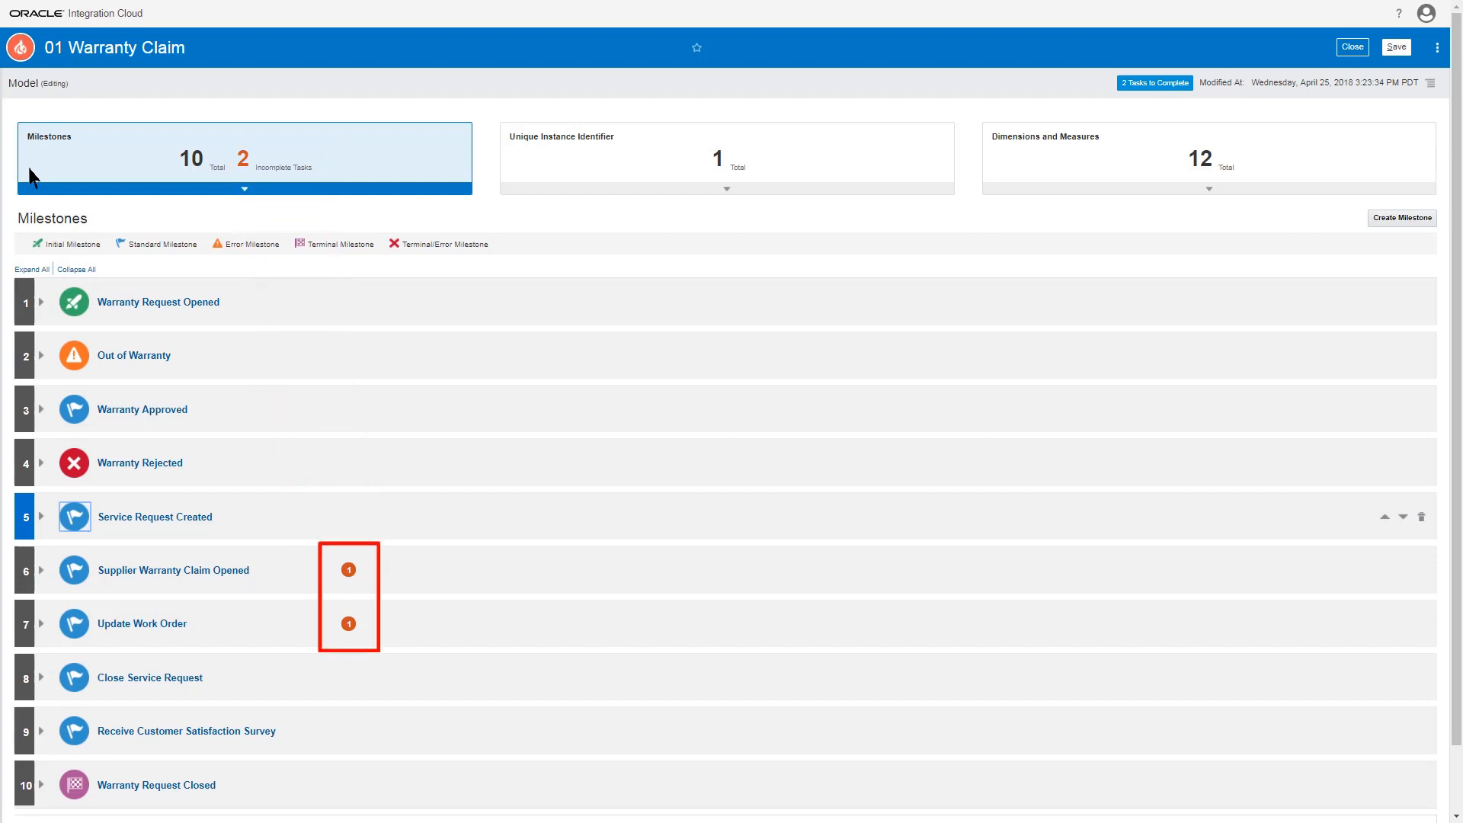
- Close the model and start activating 01 Warranty Claim(Draft) from the Models list
click(1350, 47)
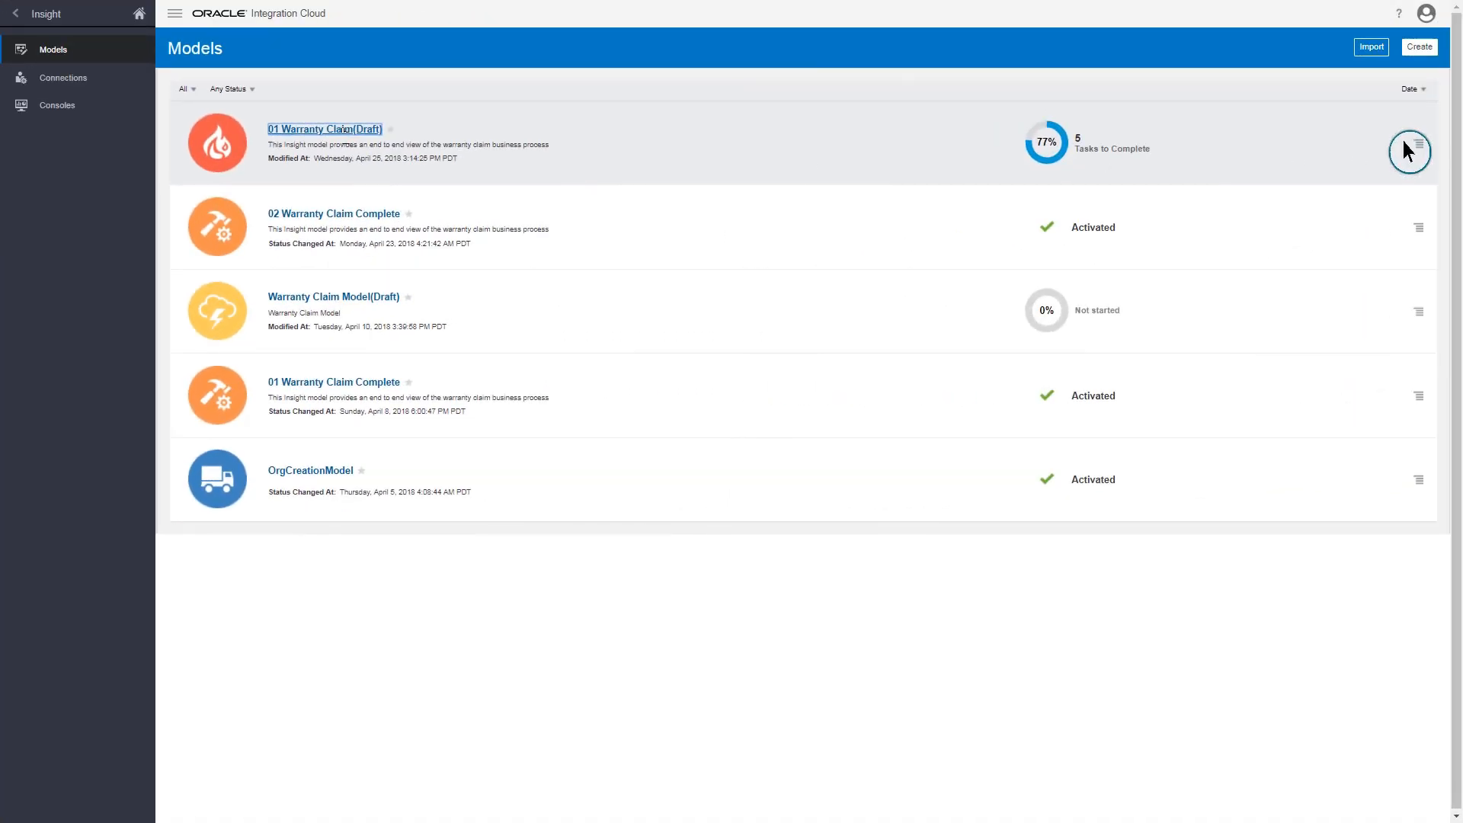
click(1418, 150)
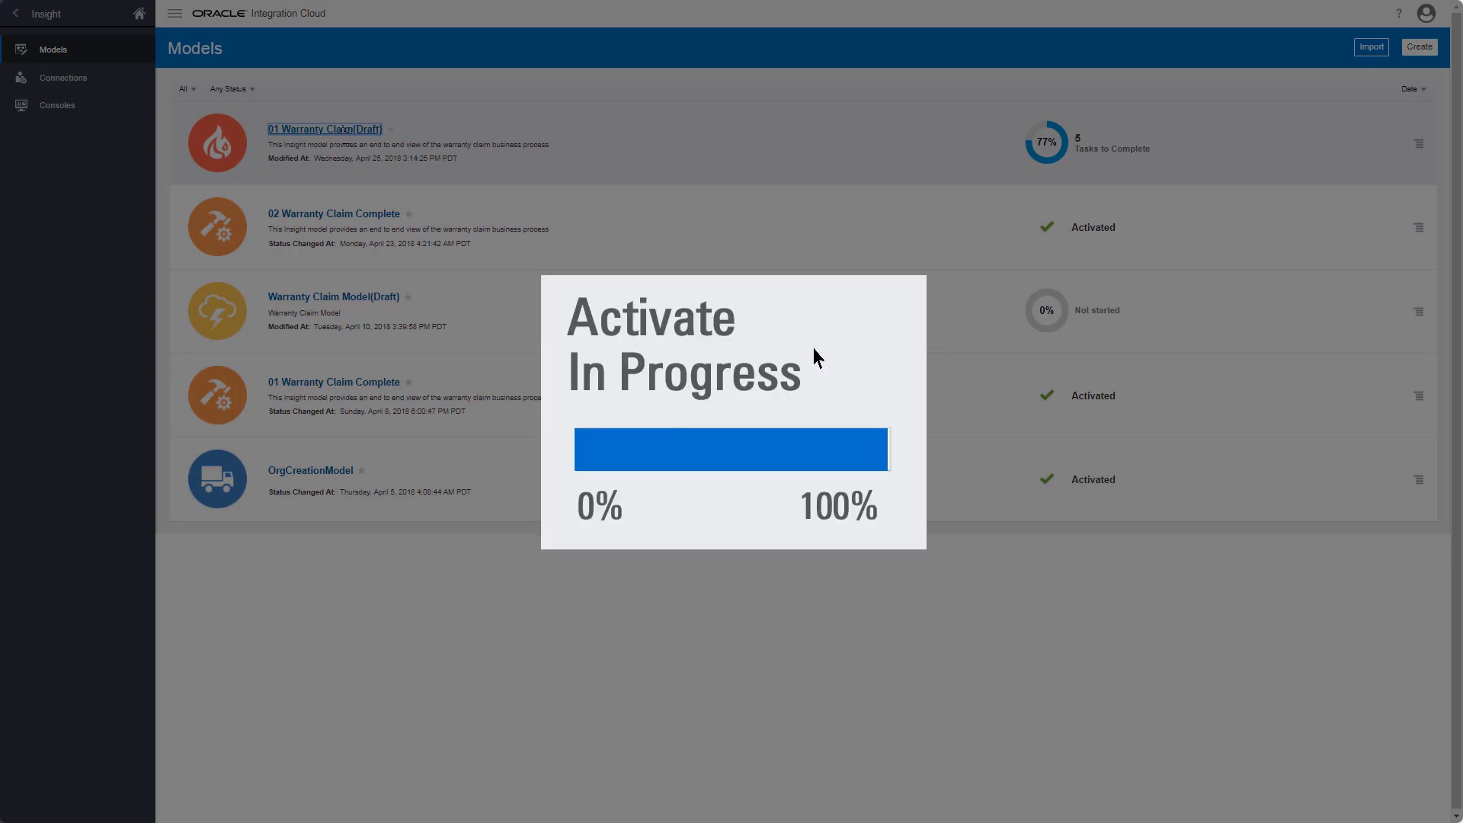